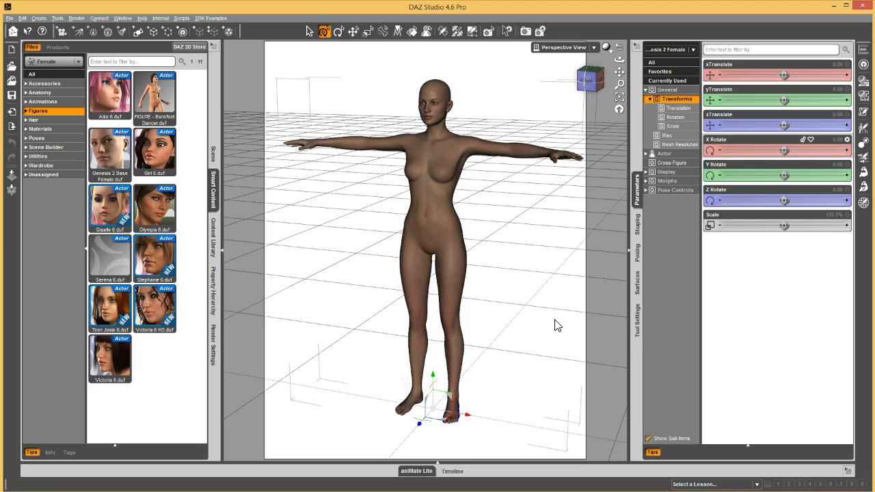
{"action": "mouse_move", "coordinate": [489, 214]}
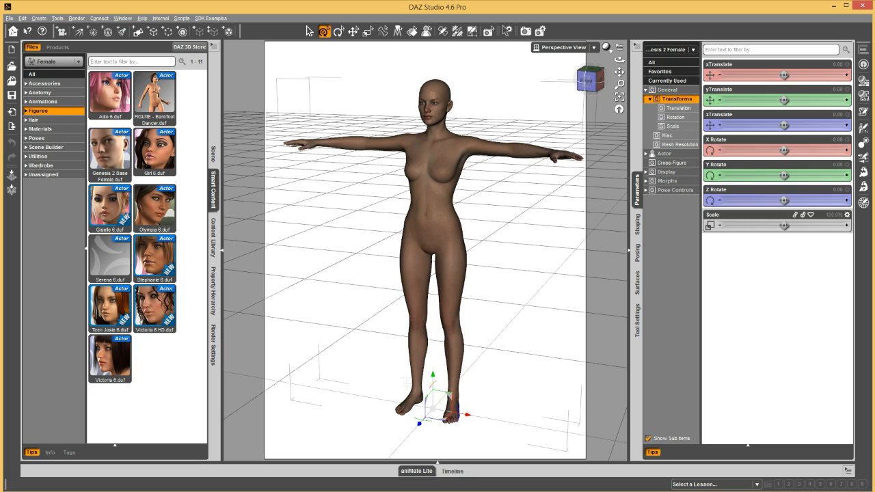
Step: Filter Genesis 2 Female's parameters to Pose Controls > Arms
{"action": "left_click", "coordinate": [676, 190]}
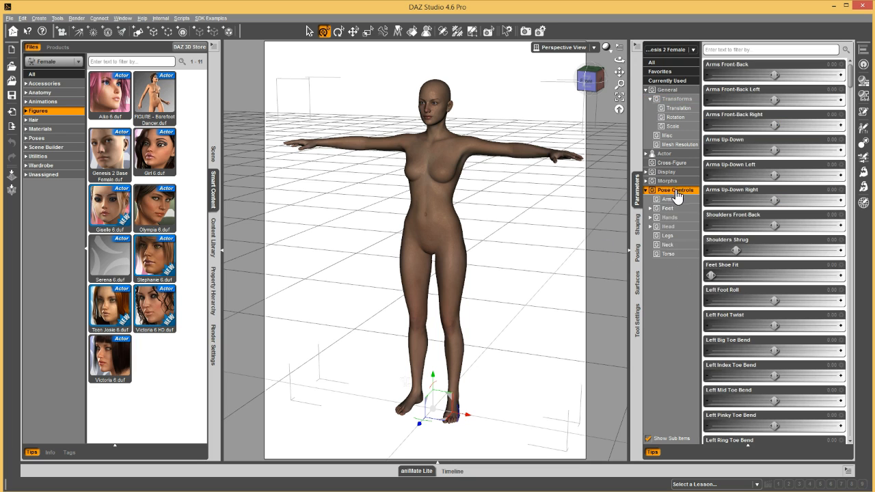
{"action": "left_click", "coordinate": [670, 199]}
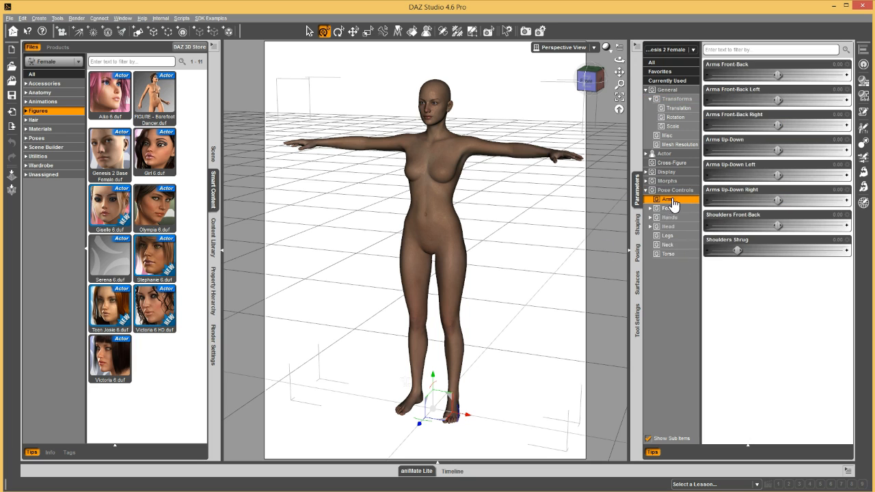
{"action": "mouse_move", "coordinate": [682, 288]}
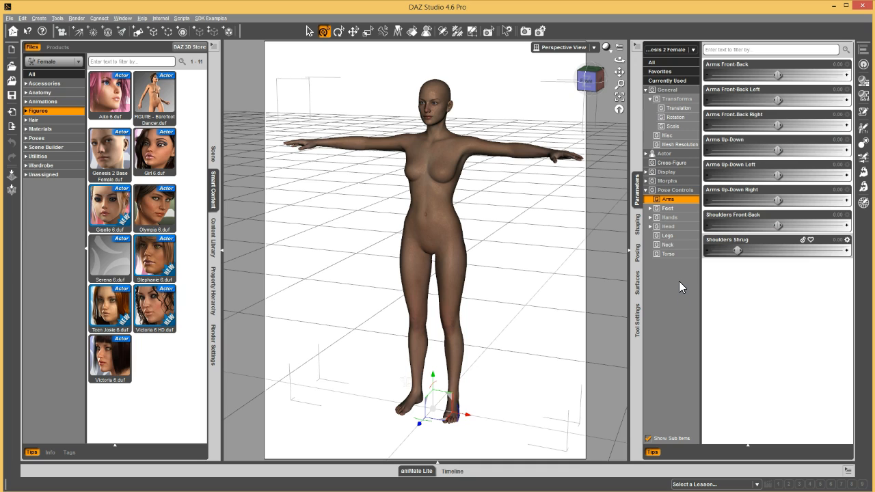
{"action": "mouse_move", "coordinate": [671, 302]}
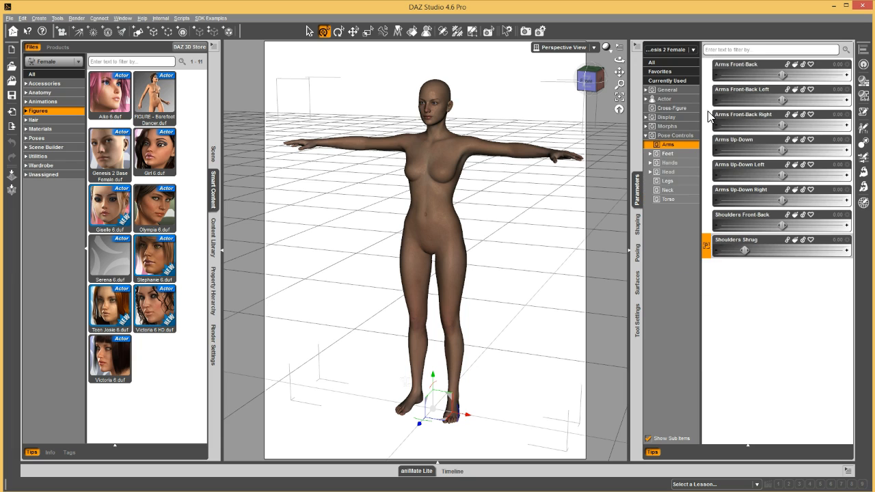
{"action": "mouse_move", "coordinate": [214, 290]}
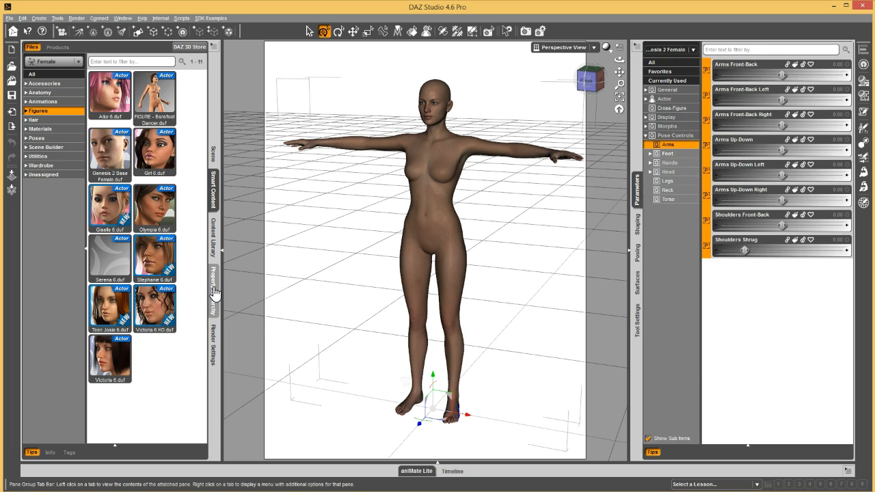
Step: Show Genesis 2 Female's bone list in the Property Hierarchy and locate Left Shoulder
{"action": "left_click", "coordinate": [214, 282]}
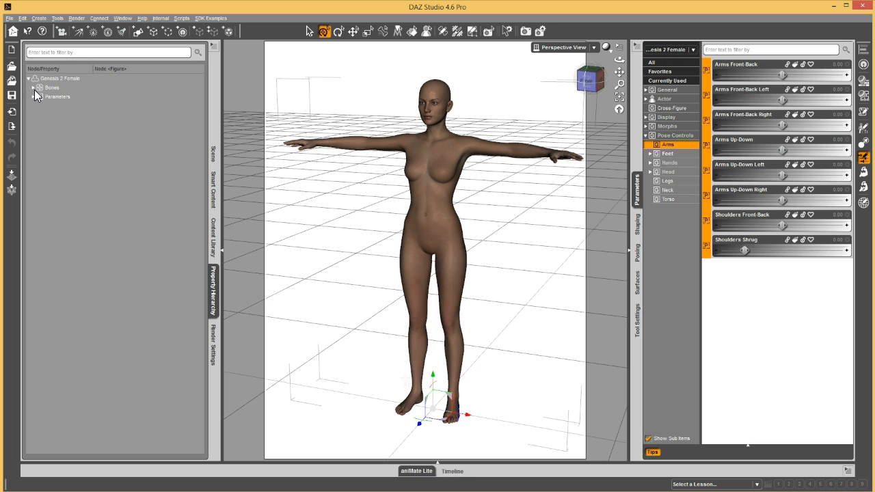
{"action": "left_click", "coordinate": [29, 88]}
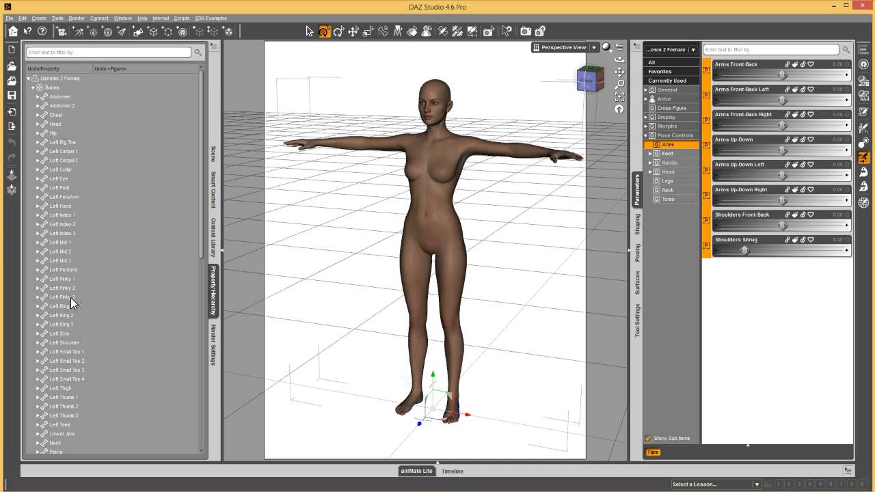
{"action": "scroll", "scroll_direction": "down", "scroll_amount": 3}
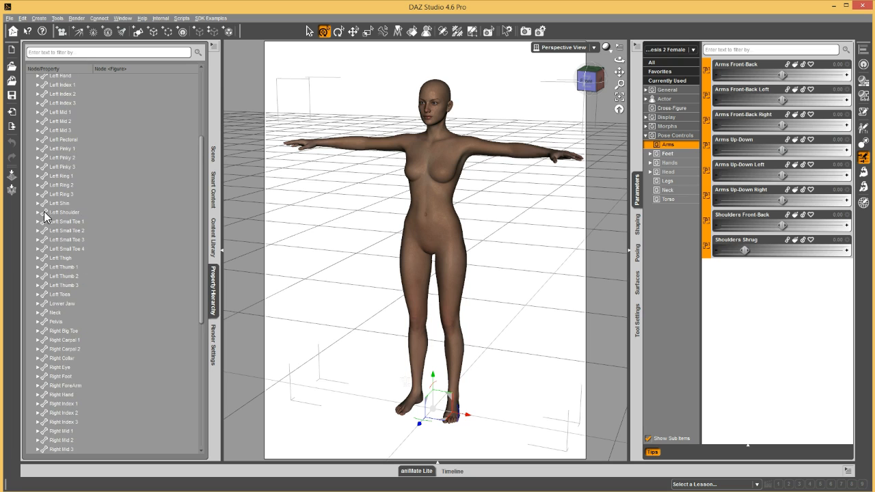
{"action": "mouse_move", "coordinate": [40, 219]}
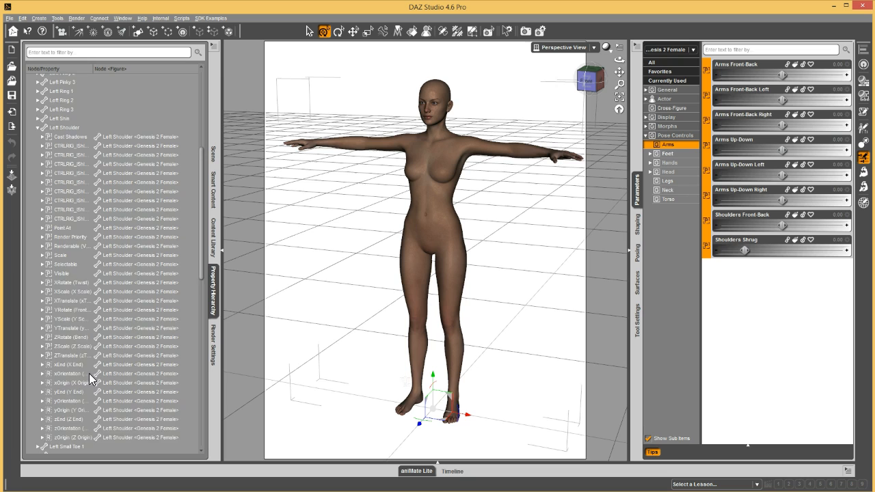
{"action": "scroll", "scroll_direction": "up", "scroll_amount": 3}
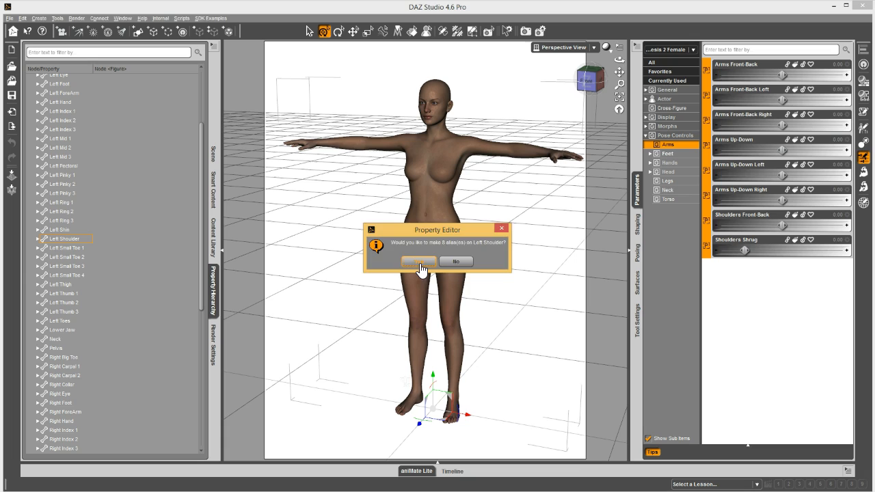
Step: Confirm the 8 aliases on Left Shoulder, then choose Save As Morph Asset(s)
{"action": "left_click", "coordinate": [420, 261]}
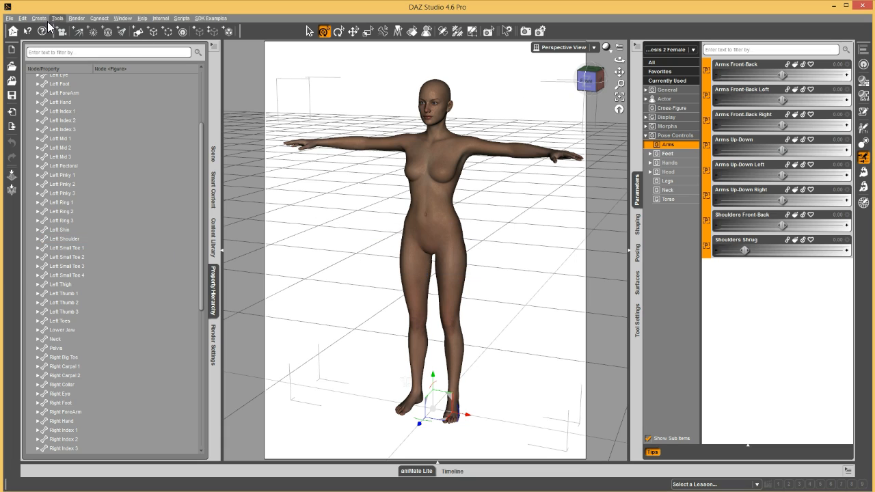
{"action": "mouse_move", "coordinate": [482, 154]}
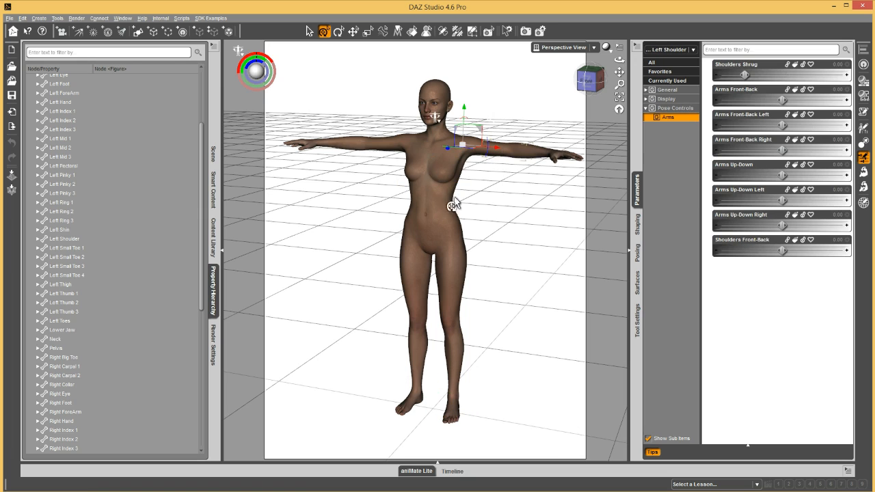
{"action": "left_click", "coordinate": [8, 18]}
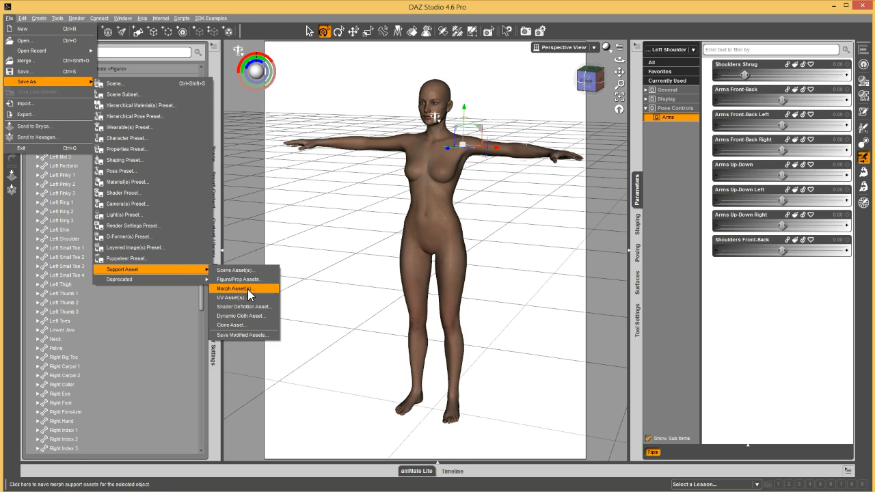
{"action": "left_click", "coordinate": [236, 288]}
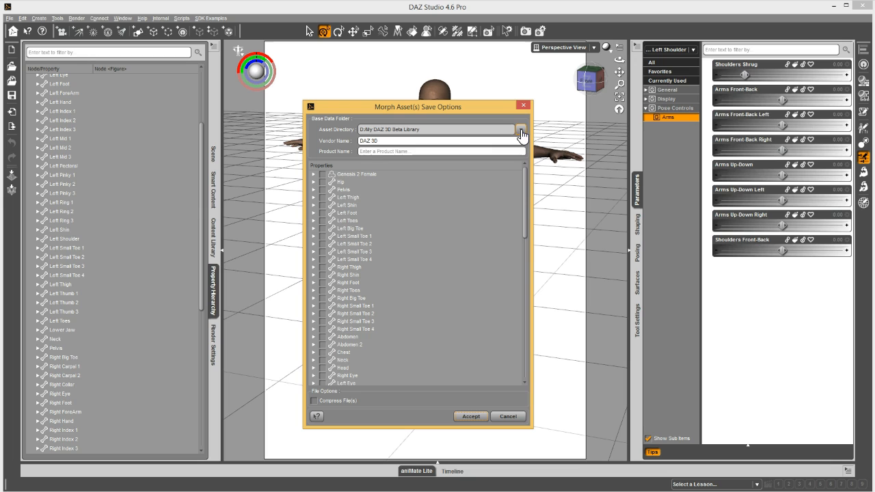
Step: Save Left Shoulder's Pose Controls as a morph asset under product name 'Alias Test'
{"action": "type", "text": "A"}
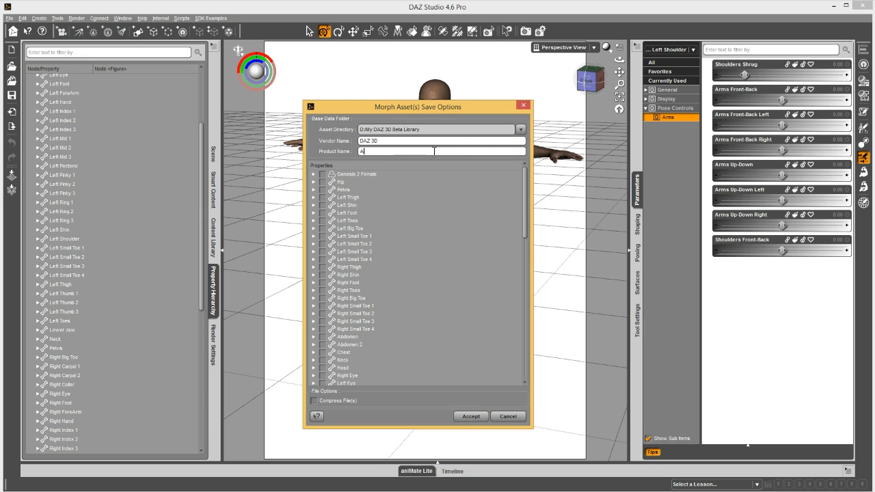
{"action": "type", "text": "Alias Test"}
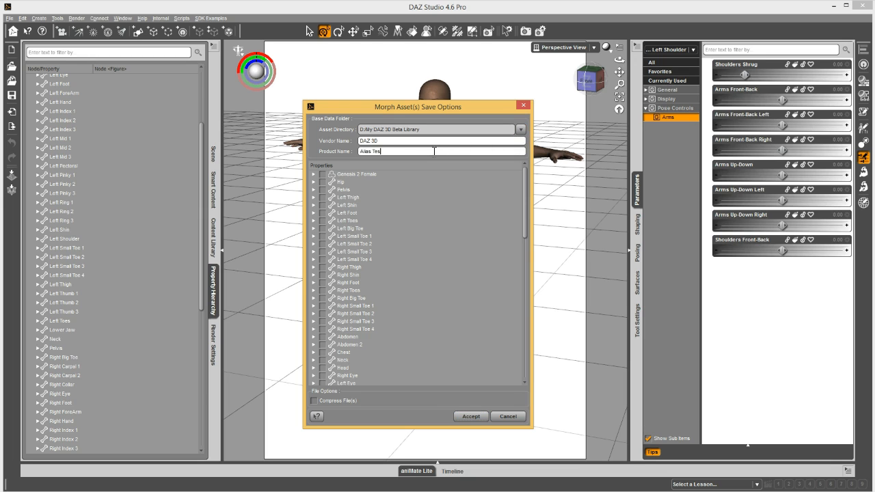
{"action": "mouse_move", "coordinate": [322, 184]}
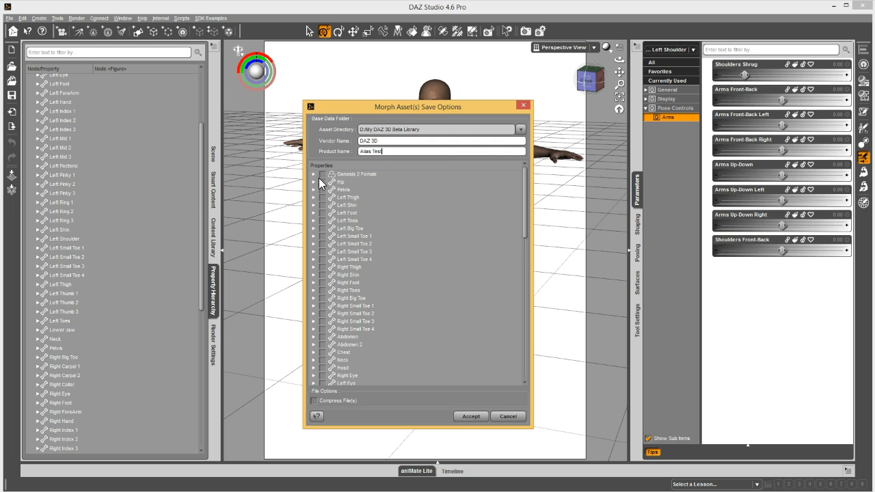
{"action": "scroll", "scroll_direction": "down", "scroll_amount": 3}
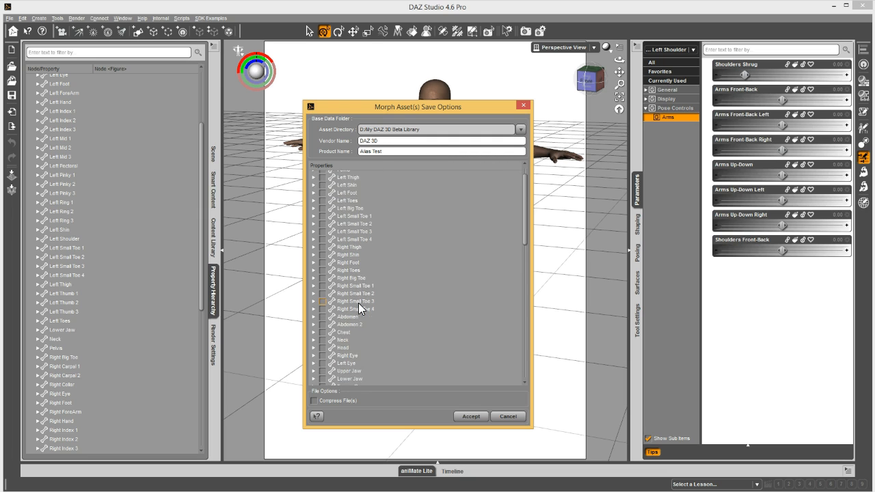
{"action": "scroll", "scroll_direction": "down", "scroll_amount": 3}
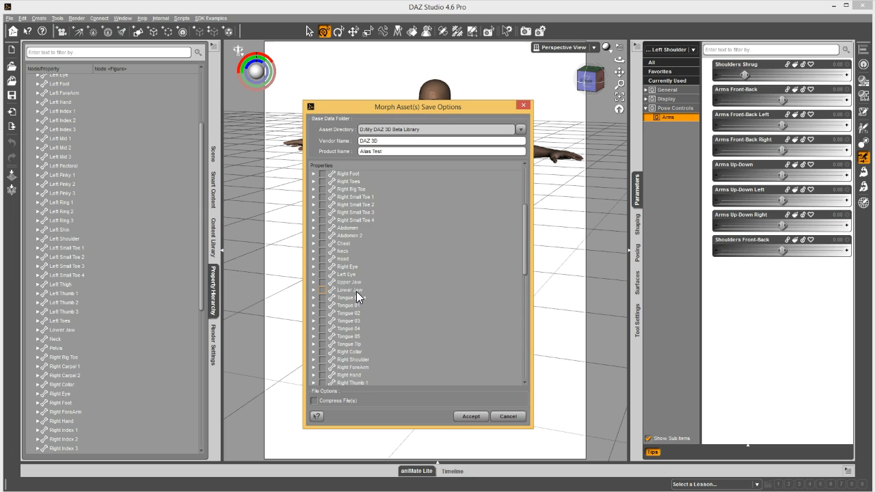
{"action": "scroll", "scroll_direction": "down", "scroll_amount": 3}
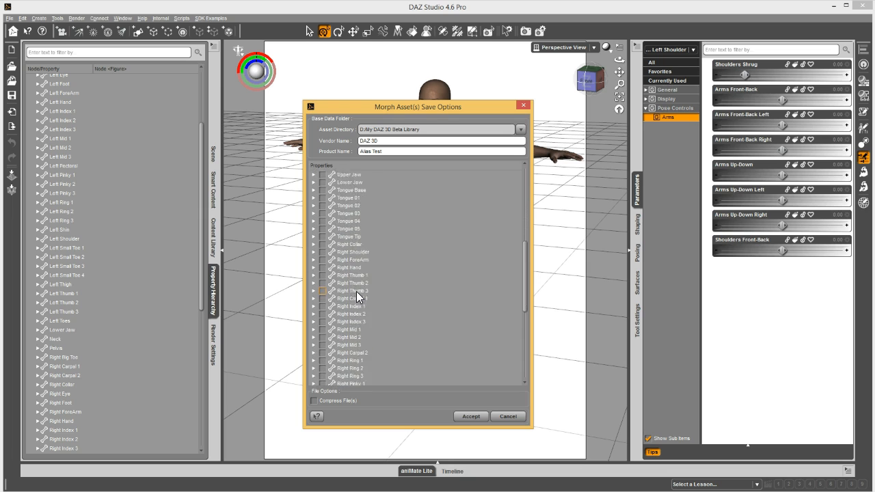
{"action": "scroll", "scroll_direction": "down", "scroll_amount": 3}
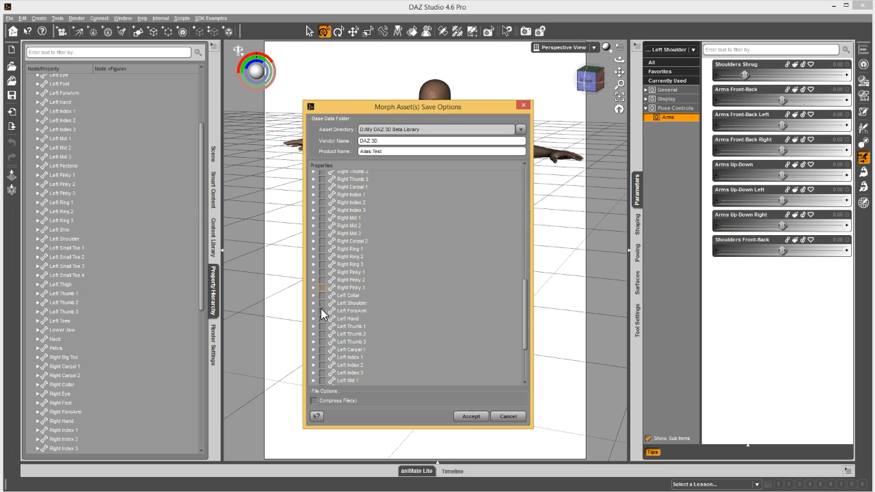
{"action": "left_click", "coordinate": [314, 303]}
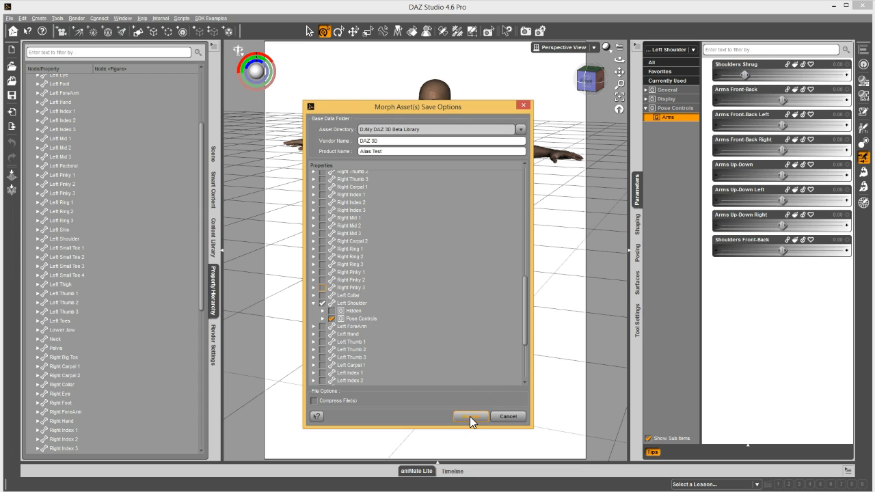
{"action": "left_click", "coordinate": [470, 416]}
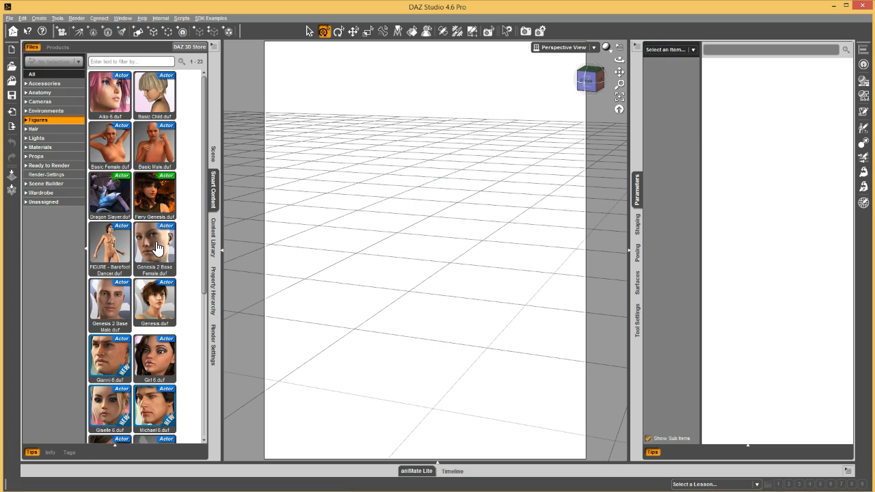
Step: Load Genesis 2 Base Female and select her left shoulder to check the aliases
{"action": "double_click", "coordinate": [154, 248]}
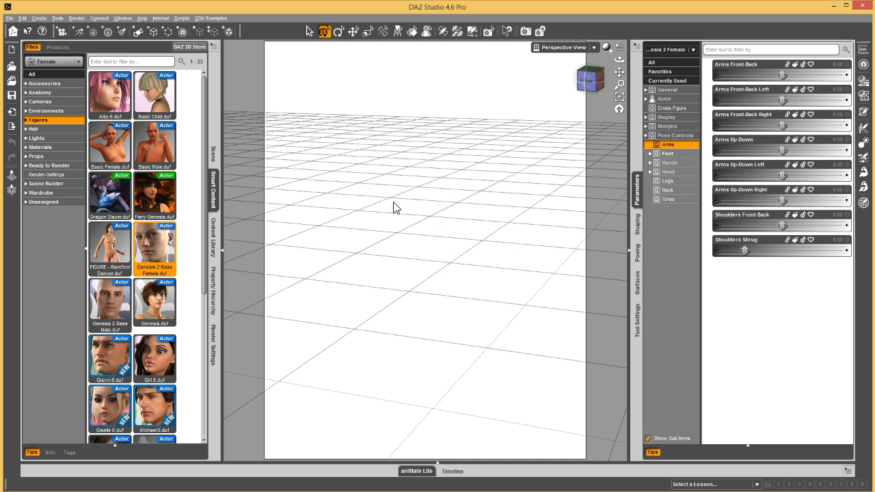
{"action": "double_click", "coordinate": [154, 248]}
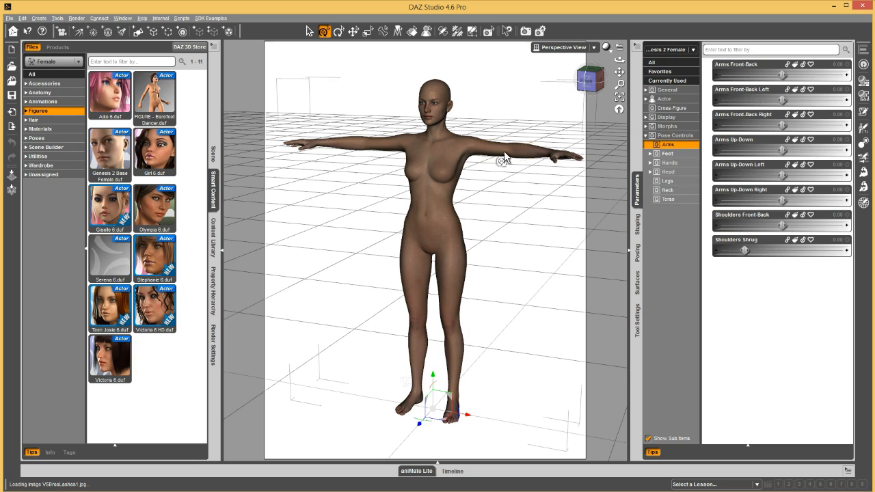
{"action": "left_click", "coordinate": [472, 140]}
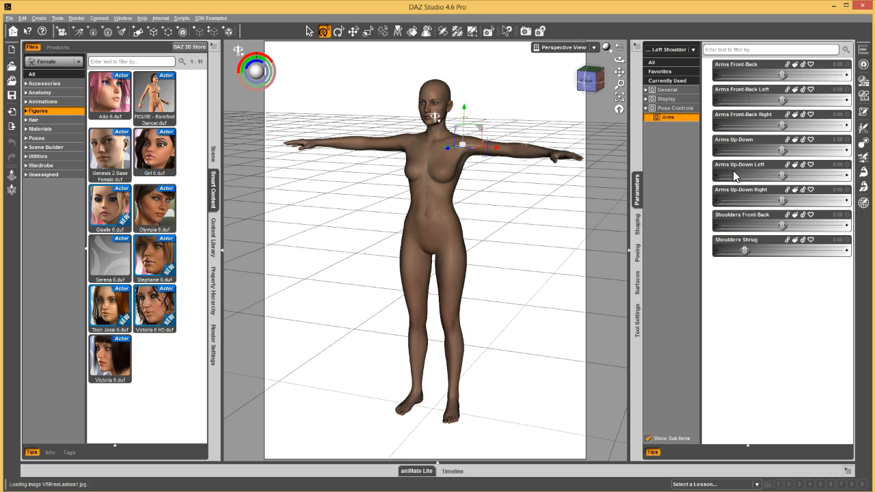